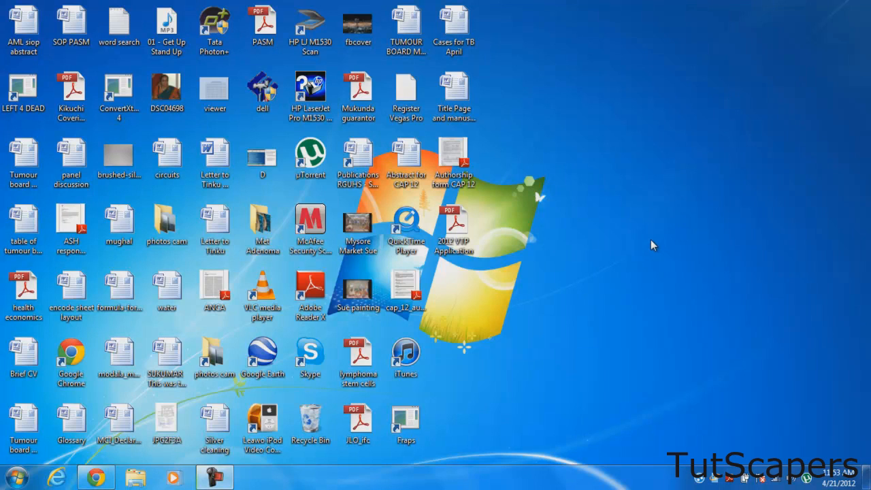
{"action": "mouse_move", "coordinate": [589, 211]}
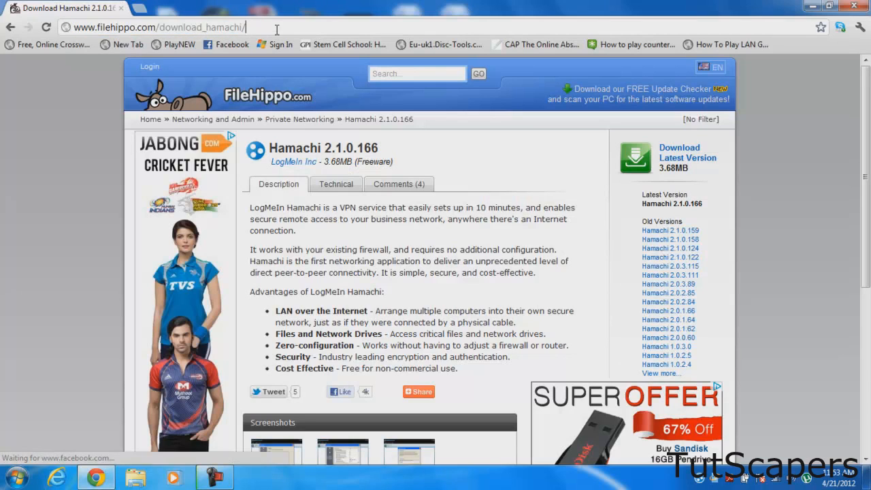
{"action": "mouse_move", "coordinate": [739, 209]}
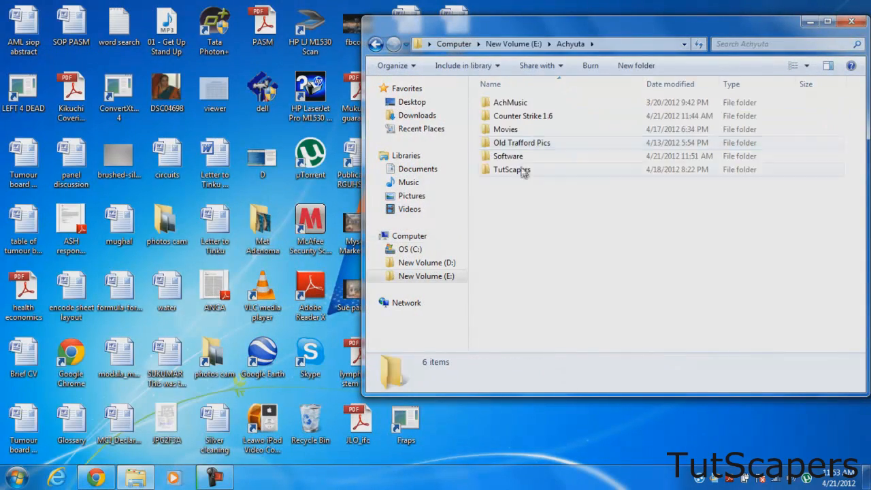
- Open the Software folder, then its Hamachi folder, on drive E
{"action": "double_click", "coordinate": [509, 156]}
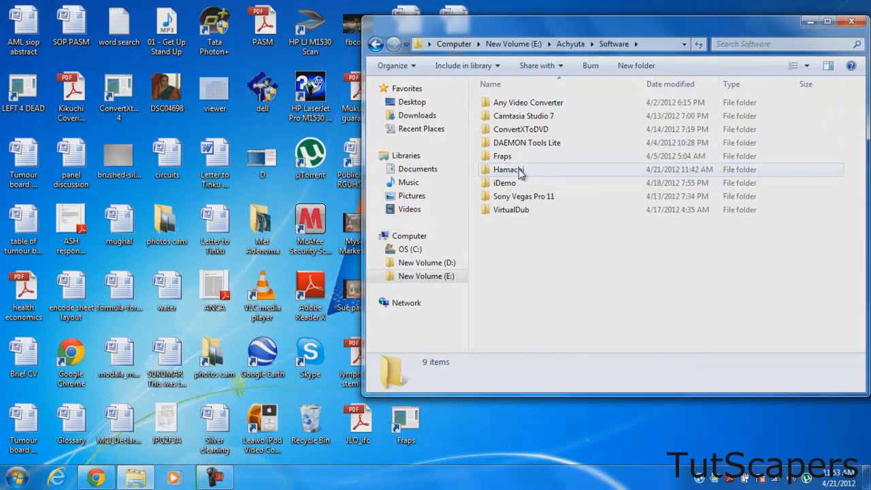
{"action": "double_click", "coordinate": [508, 169]}
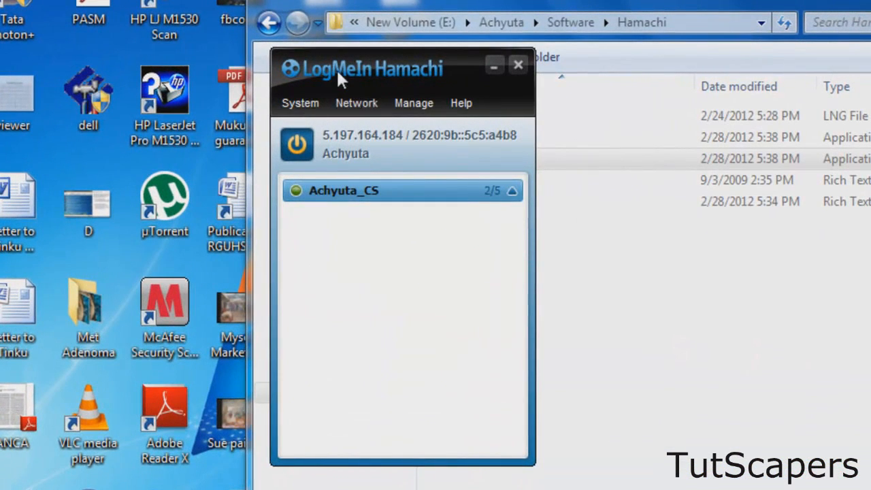
{"action": "left_click", "coordinate": [356, 103]}
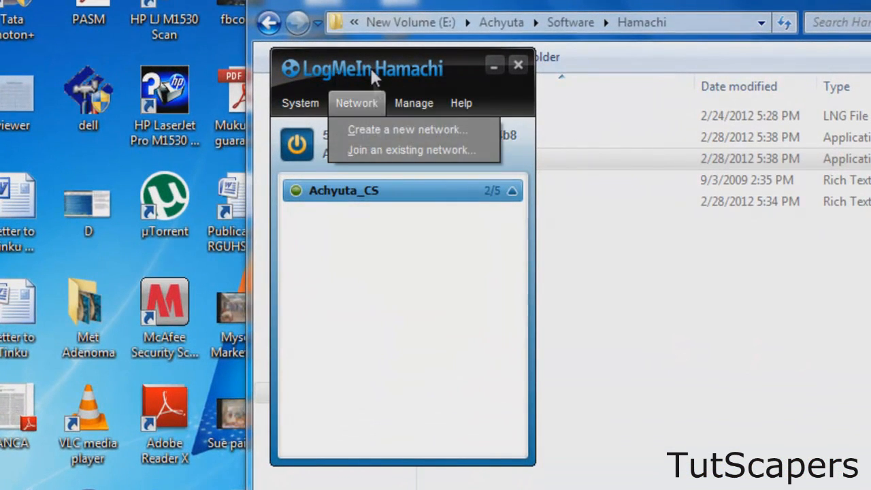
{"action": "left_click", "coordinate": [407, 129]}
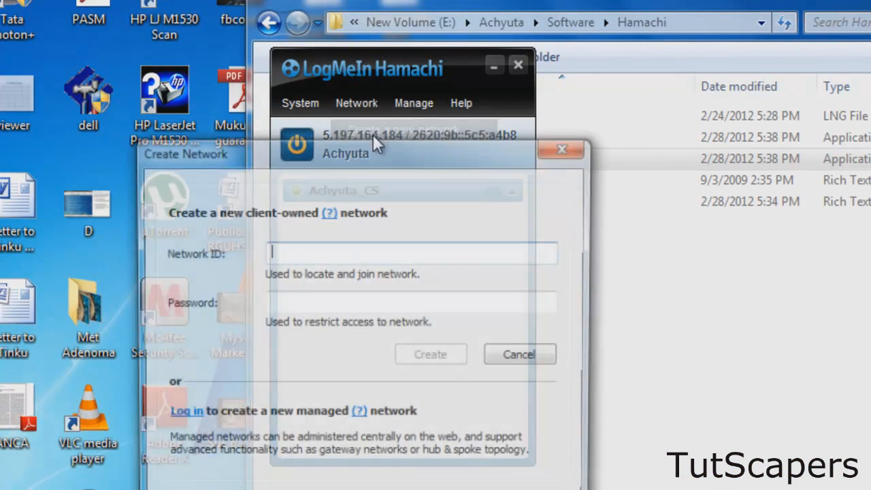
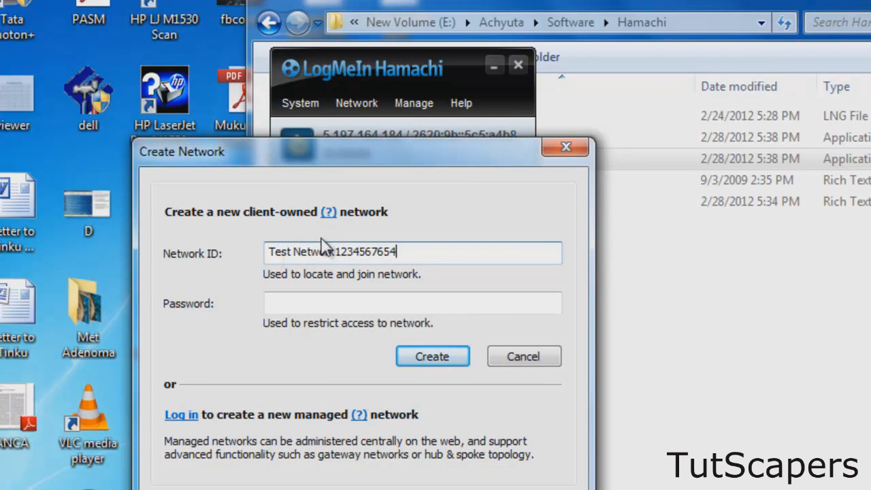
{"action": "left_click", "coordinate": [412, 302]}
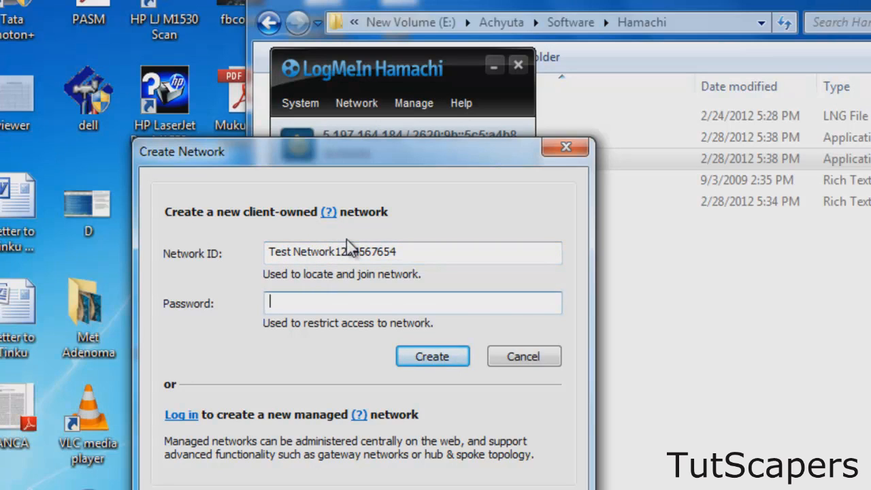
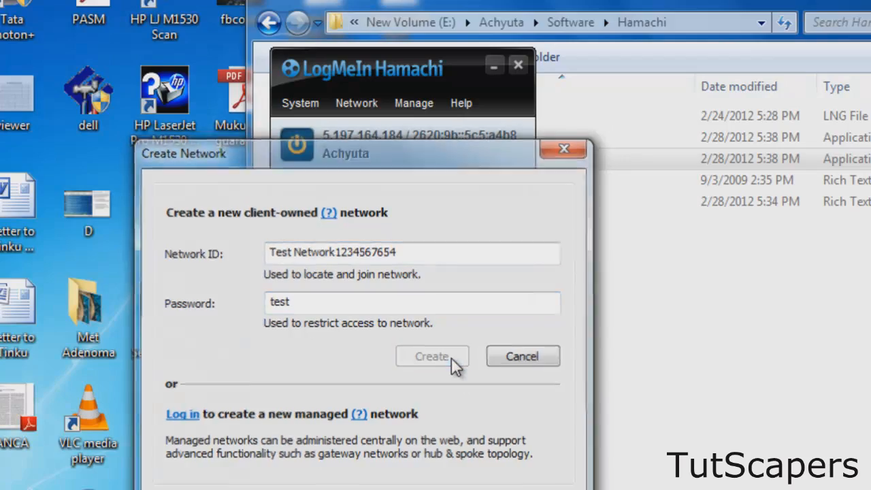
{"action": "left_click", "coordinate": [431, 356]}
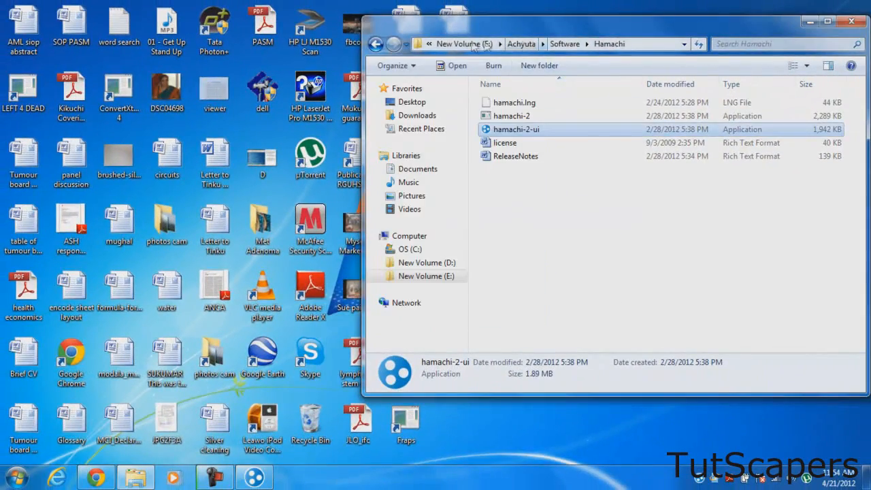
- Navigate up to Computer, then open New Volume (E:) and the Achyuta folder
{"action": "left_click", "coordinate": [457, 43]}
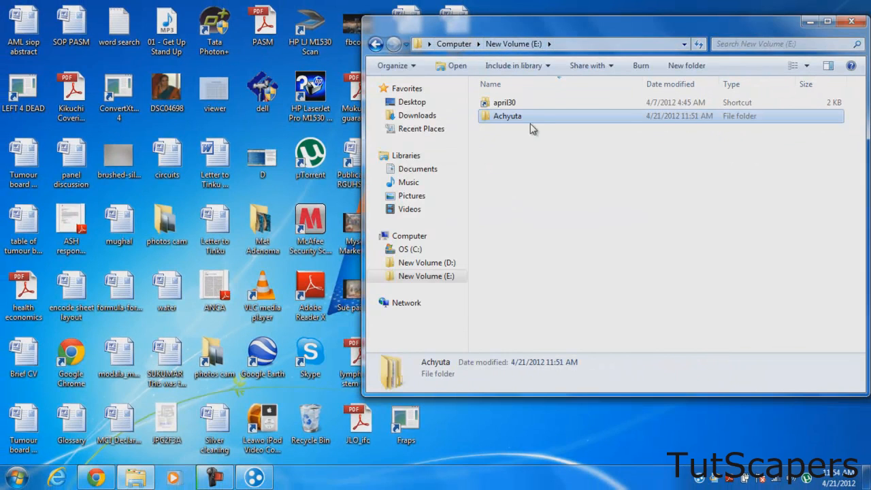
{"action": "left_click", "coordinate": [376, 43]}
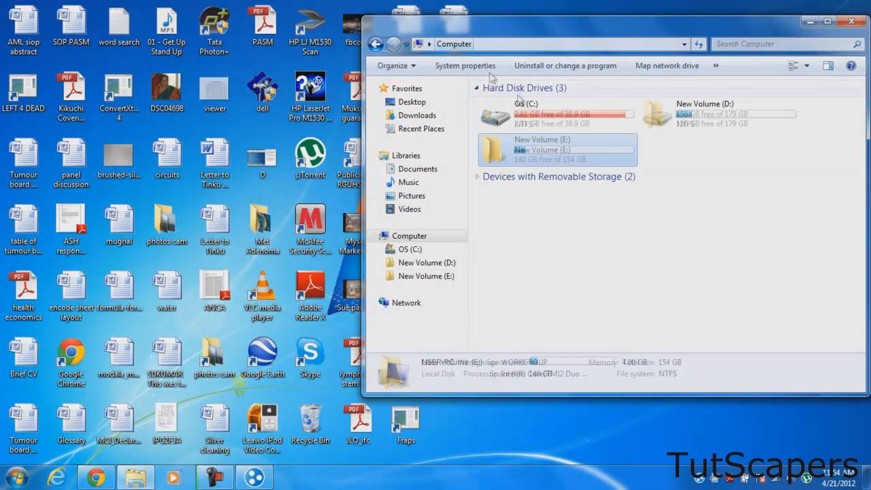
{"action": "double_click", "coordinate": [556, 149]}
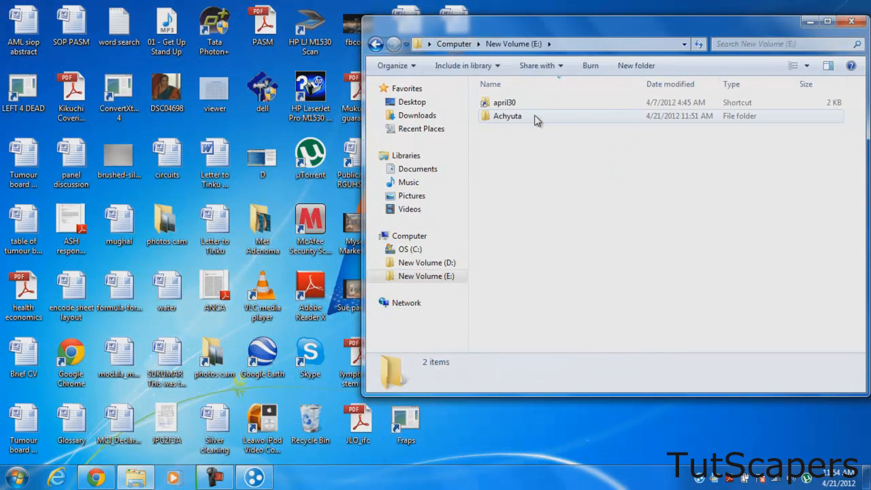
{"action": "double_click", "coordinate": [507, 116]}
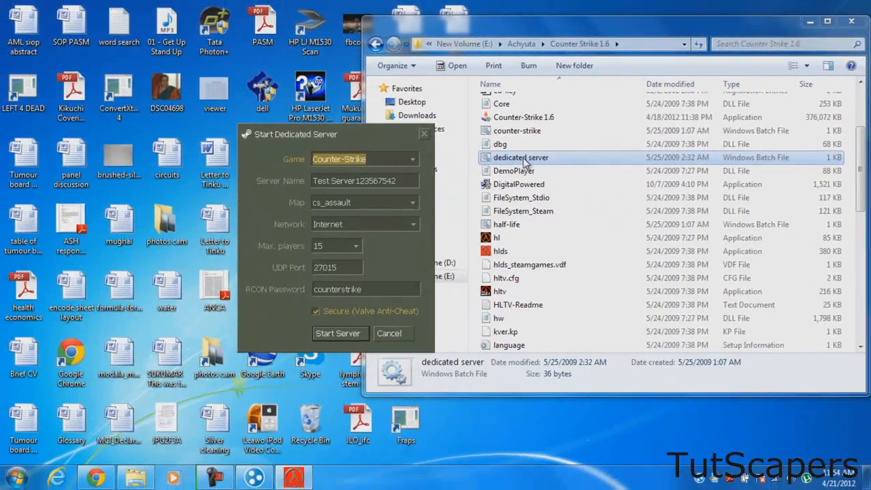
- Start the dedicated server 'Test Server123567542' on cs_assault, Internet, 16 players
{"action": "left_click_drag", "start_coordinate": [296, 133], "coordinate": [443, 92]}
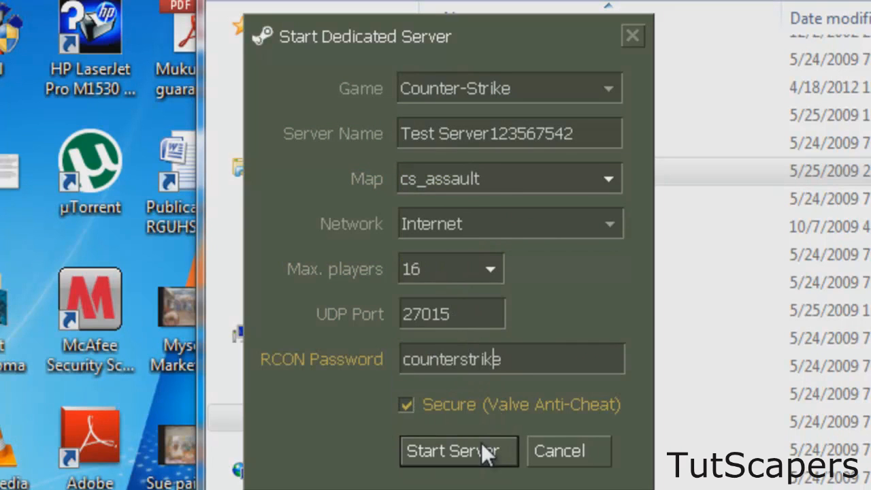
{"action": "left_click", "coordinate": [458, 450]}
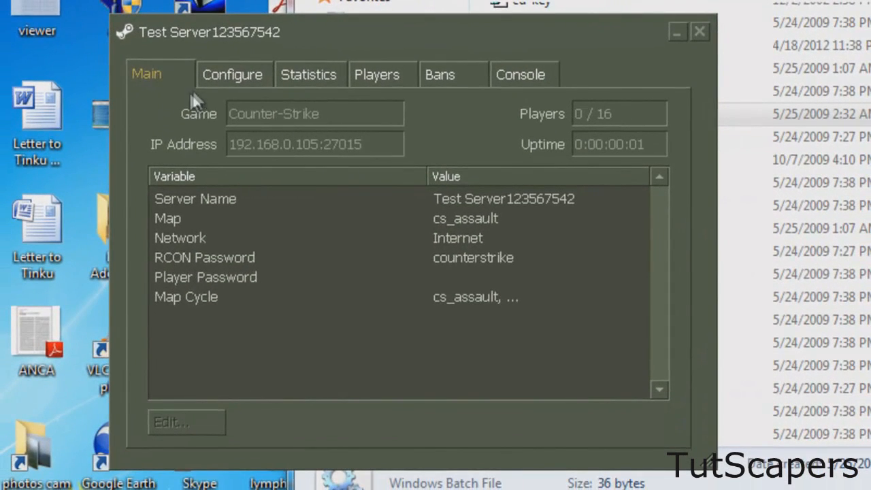
{"action": "mouse_move", "coordinate": [233, 46]}
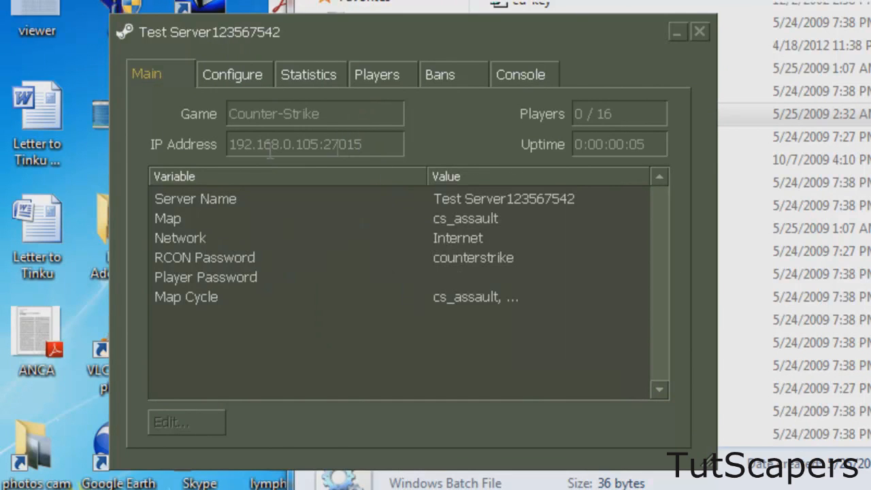
{"action": "mouse_move", "coordinate": [203, 280]}
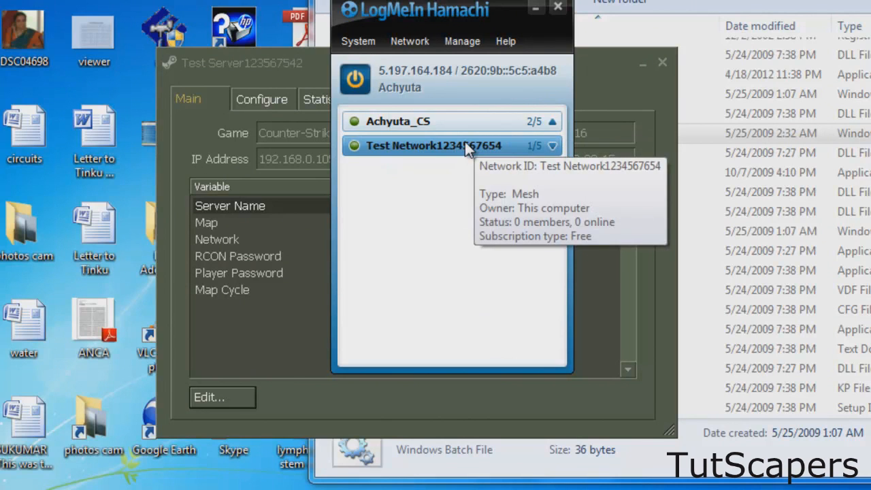
{"action": "mouse_move", "coordinate": [463, 115]}
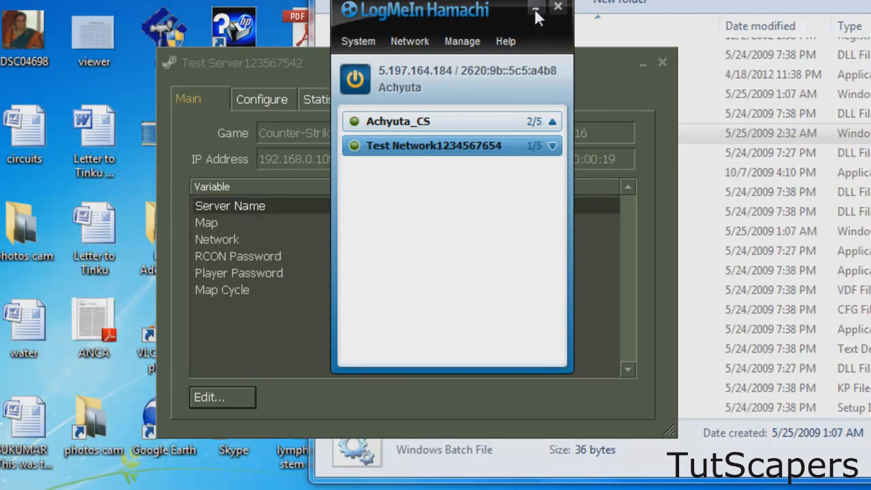
{"action": "mouse_move", "coordinate": [537, 12]}
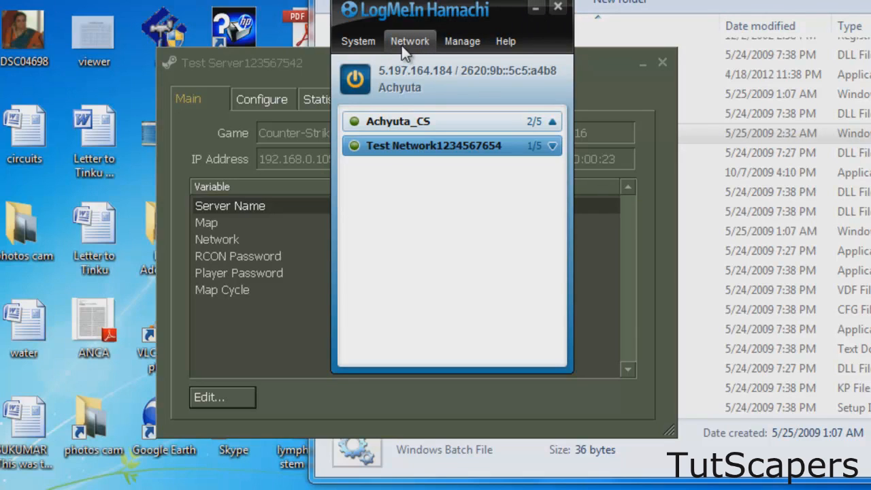
- Choose Join an existing network from Hamachi's Network menu
{"action": "left_click", "coordinate": [410, 41]}
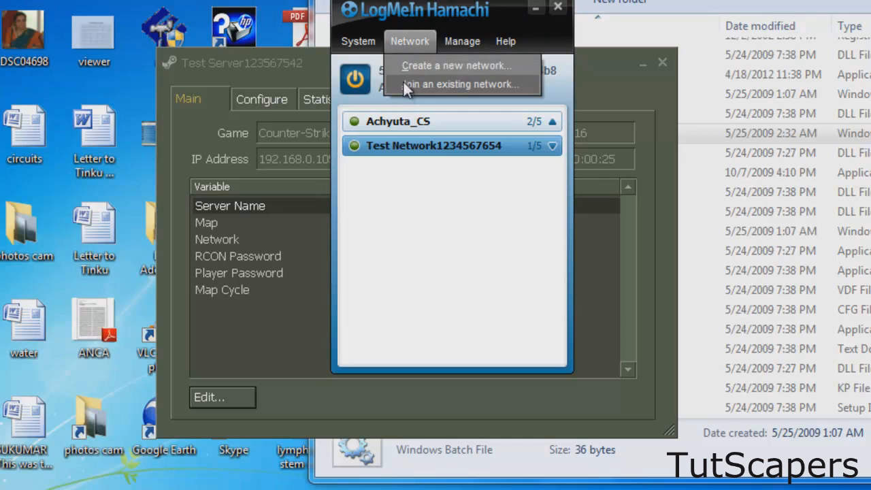
{"action": "left_click", "coordinate": [459, 84]}
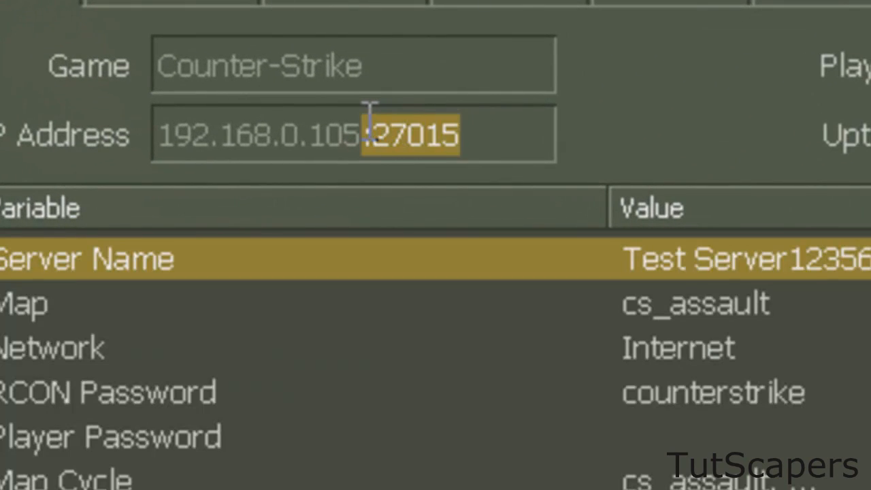
{"action": "left_click", "coordinate": [354, 136]}
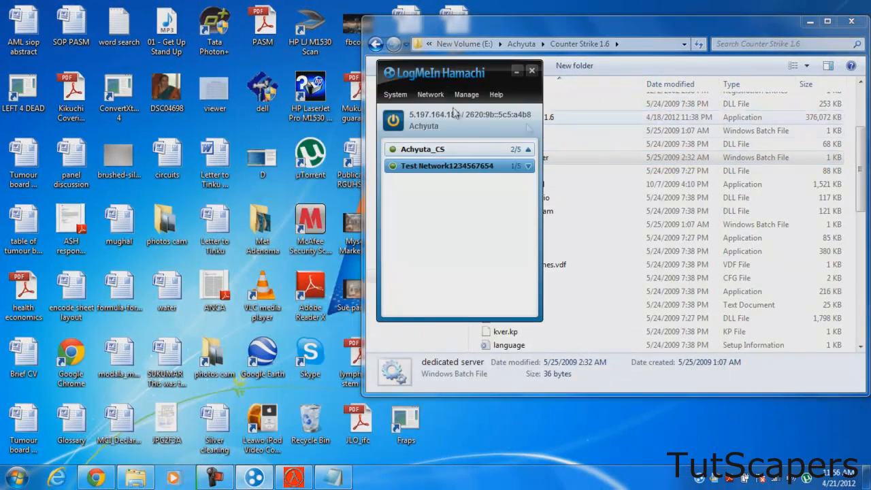
{"action": "mouse_move", "coordinate": [446, 165]}
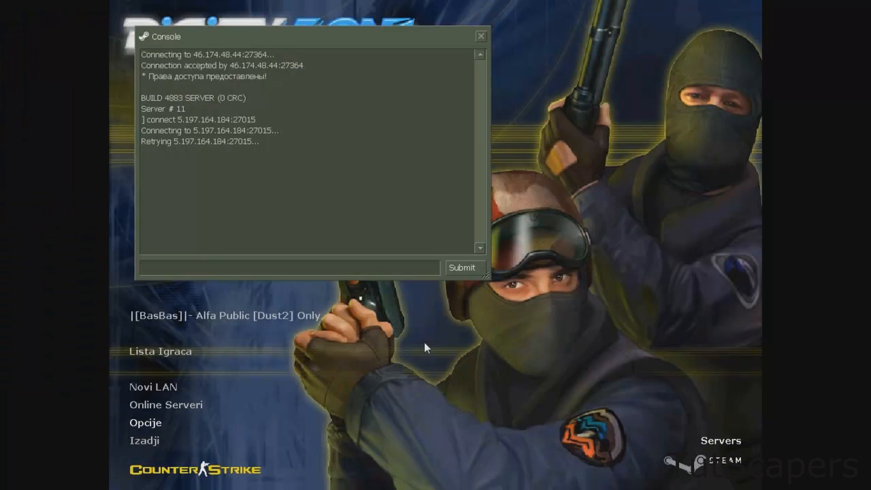
- Begin typing the connect command in the Counter-Strike console
{"action": "type", "text": "conn"}
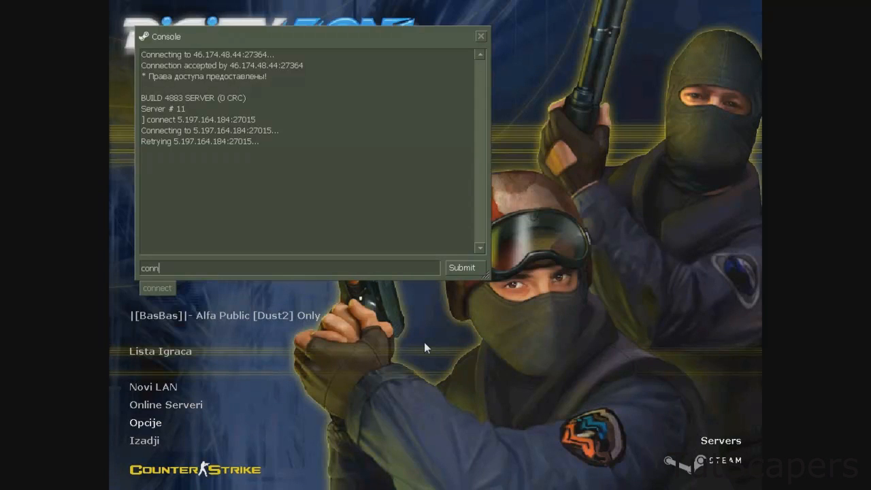